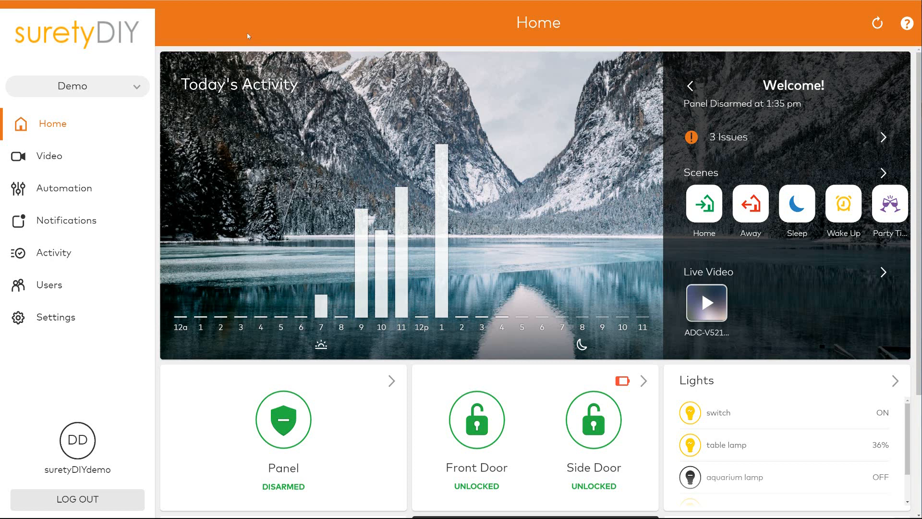
pyautogui.moveTo(247, 34)
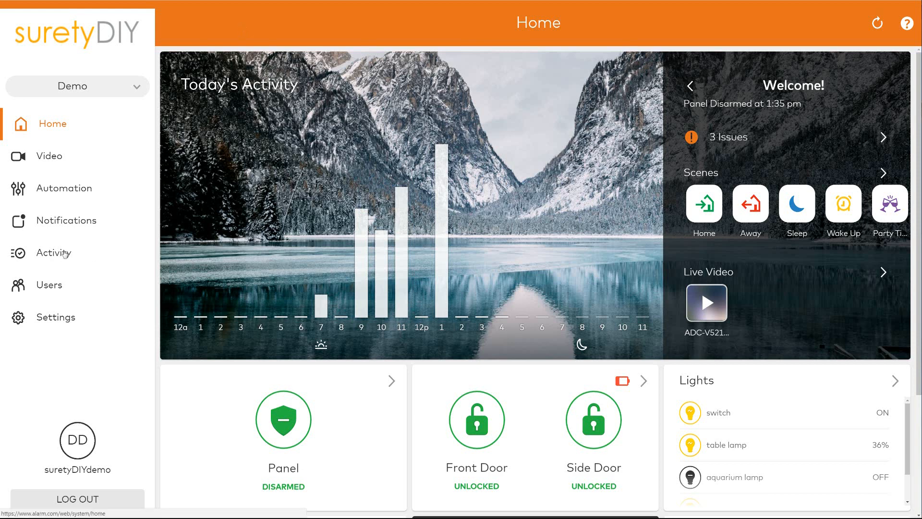
# Step: Go to the Activity page and expand the All Devices filter dropdown
pyautogui.click(56, 252)
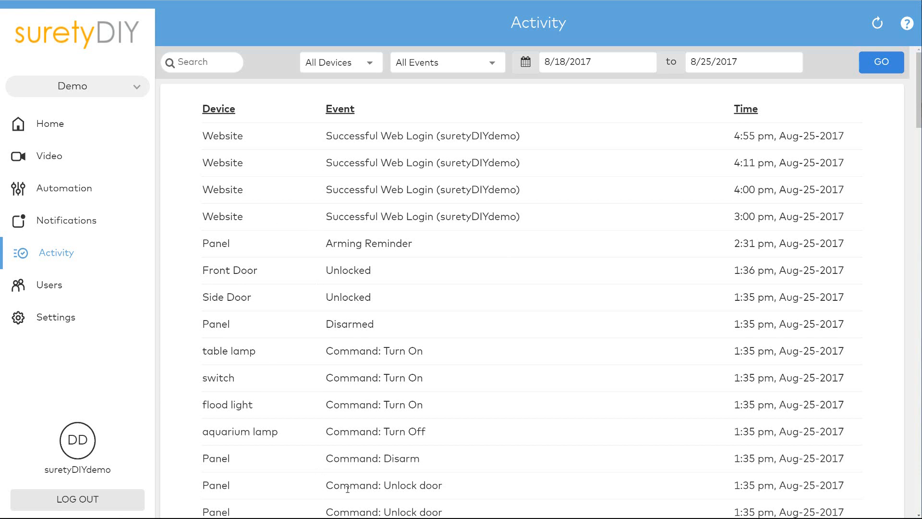
pyautogui.click(340, 62)
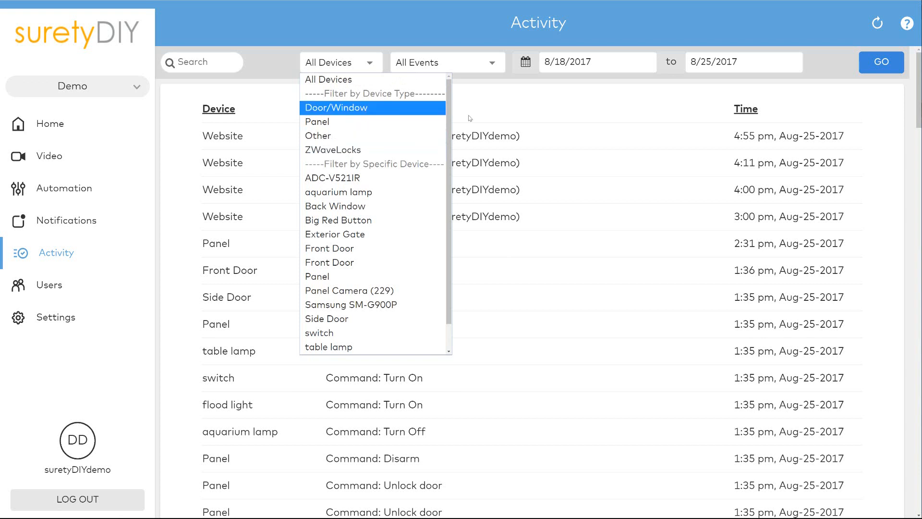
pyautogui.moveTo(546, 158)
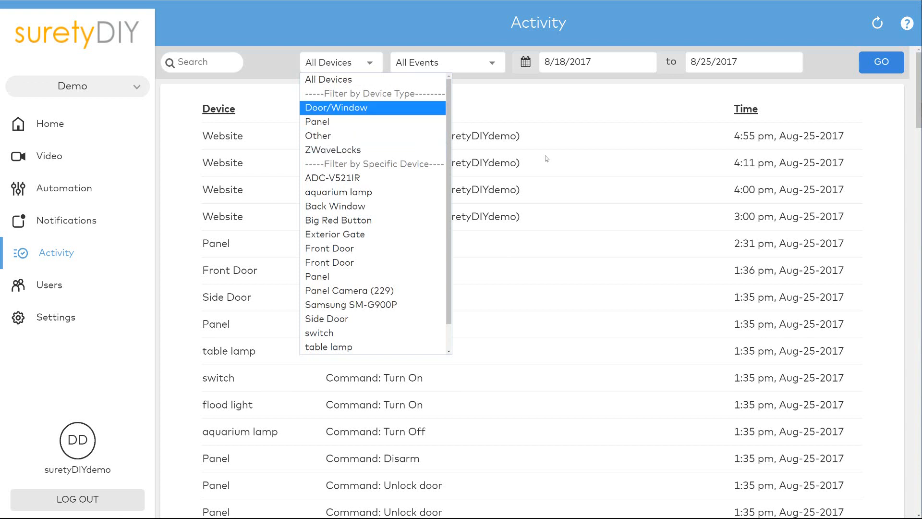
# Step: Apply device filters Panel, then ZWaveLocks, narrowing the history to ADC-V521IR
pyautogui.click(317, 121)
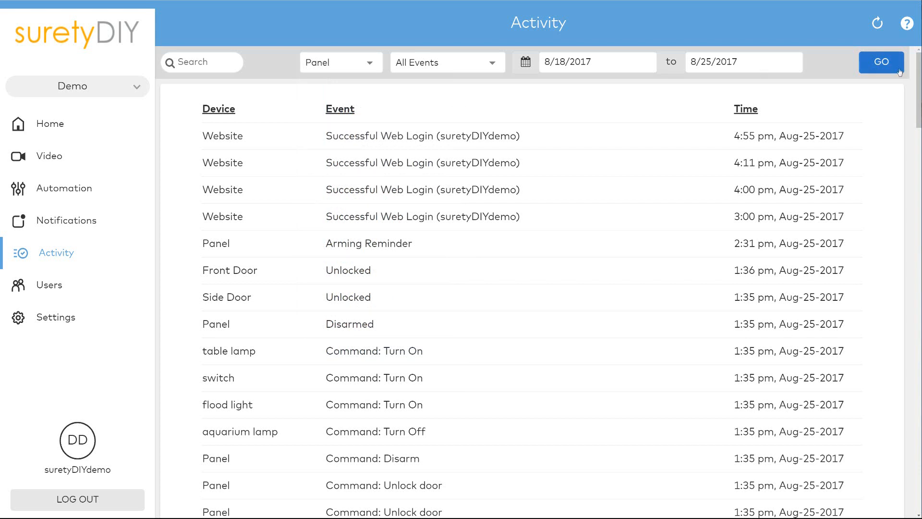
pyautogui.click(881, 62)
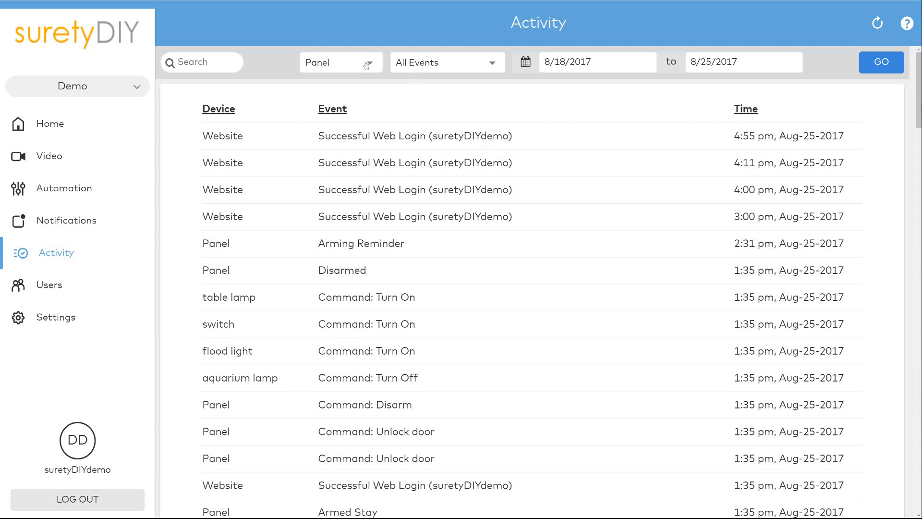
pyautogui.click(340, 62)
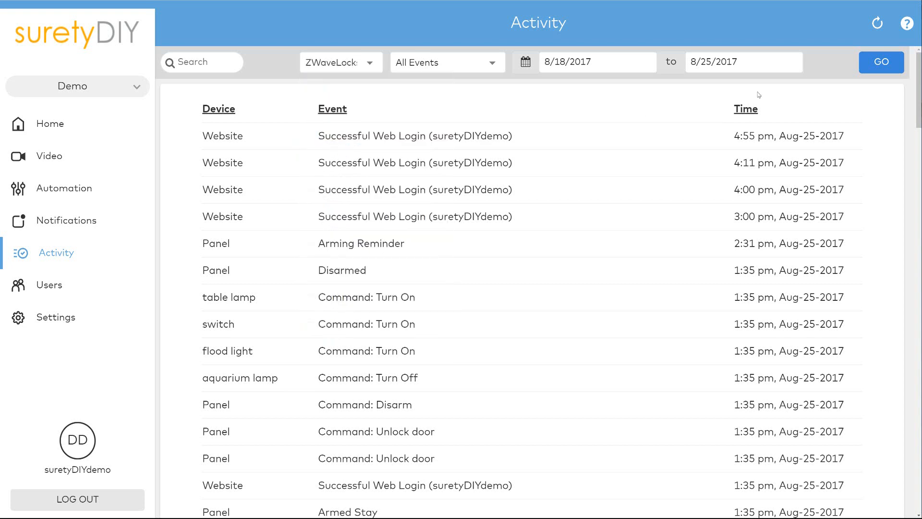
pyautogui.click(881, 62)
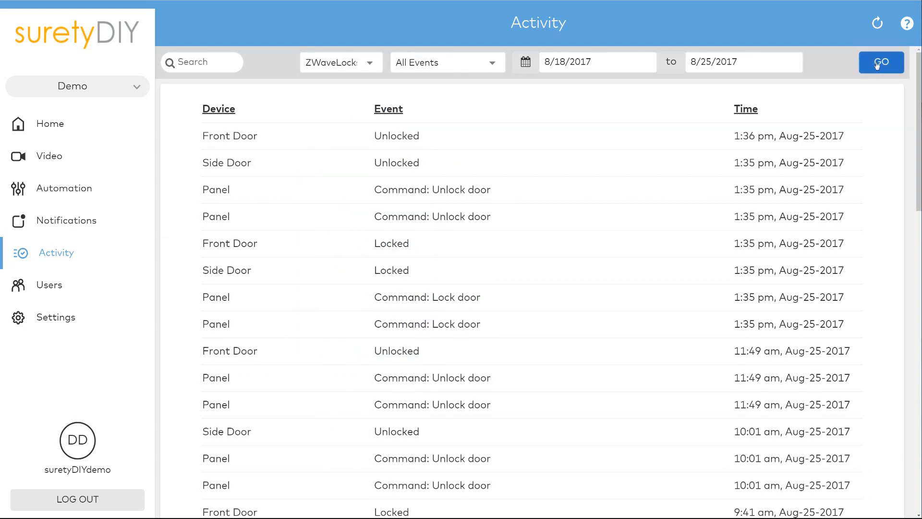
pyautogui.click(881, 62)
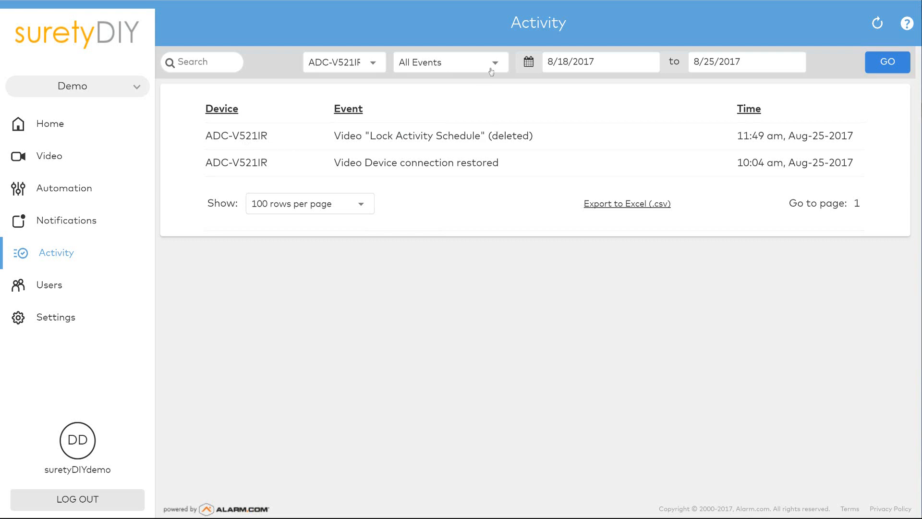
pyautogui.click(449, 62)
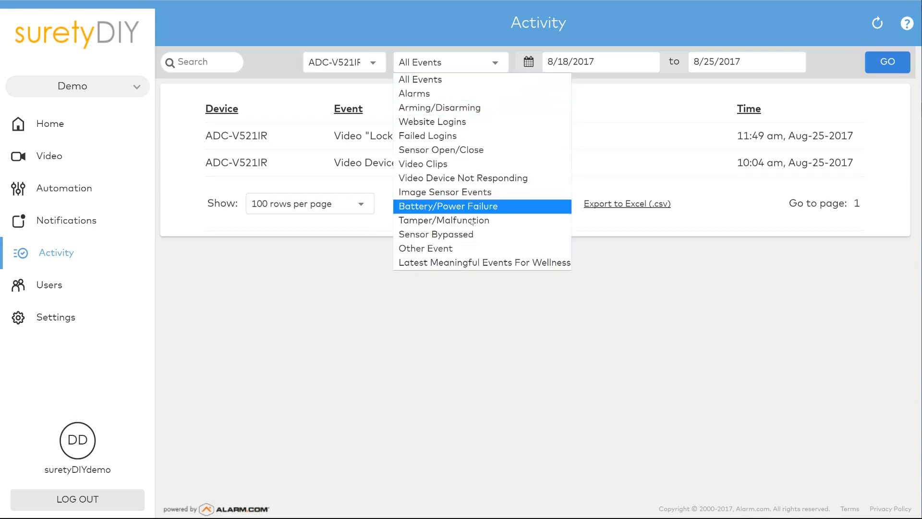
pyautogui.moveTo(459, 94)
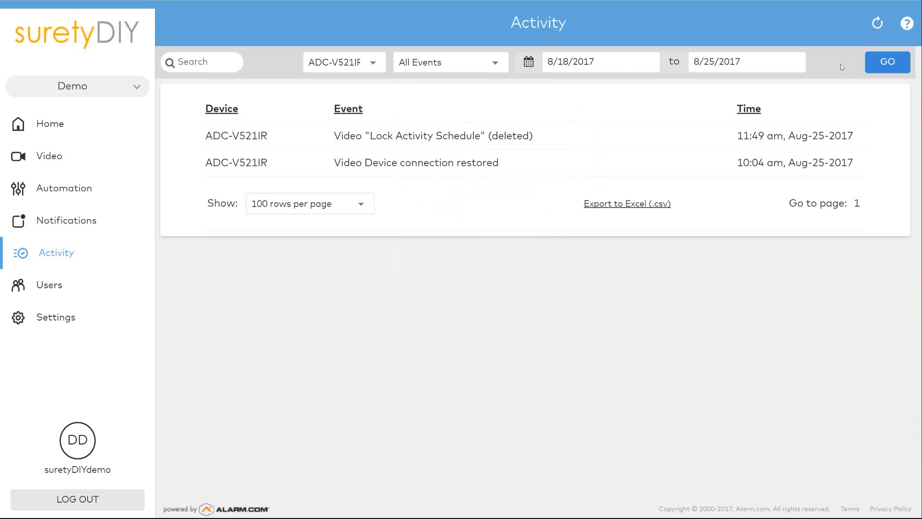
pyautogui.click(343, 62)
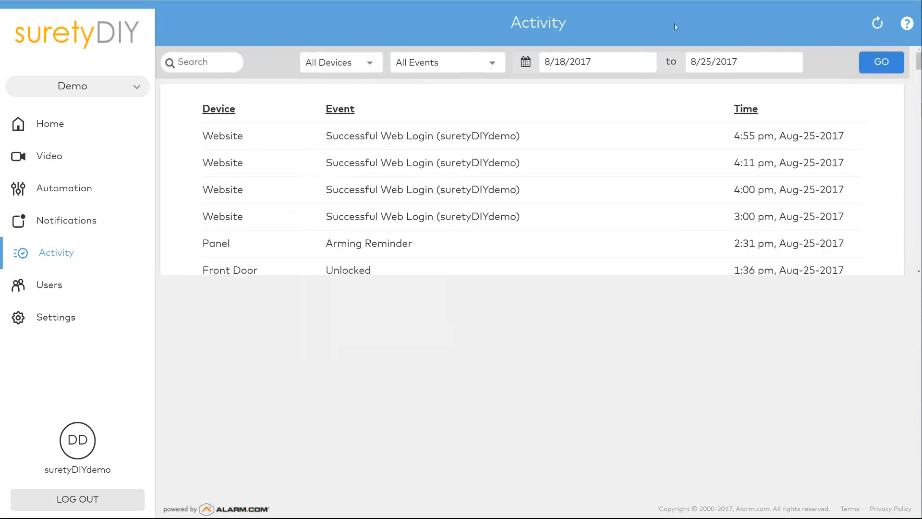
# Step: Scroll down the all-devices activity list showing door unlocks, lamp commands and disarming
pyautogui.scroll(-3)
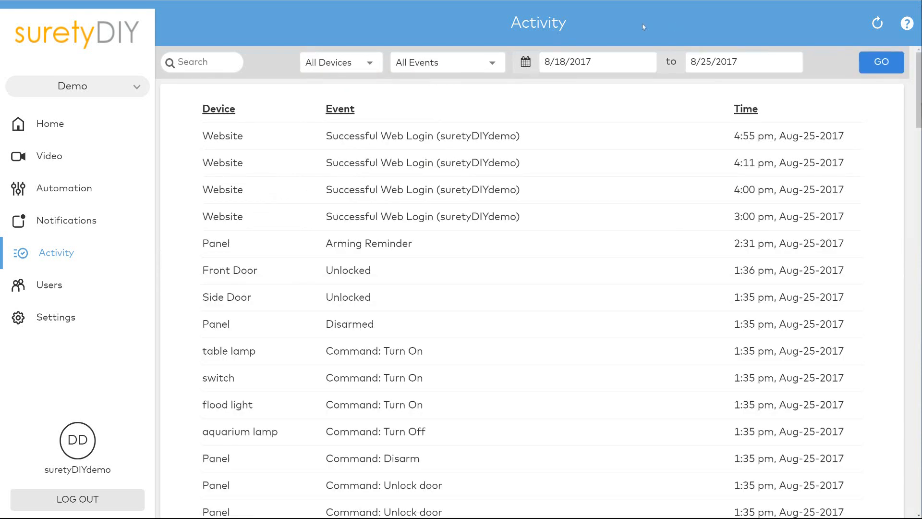